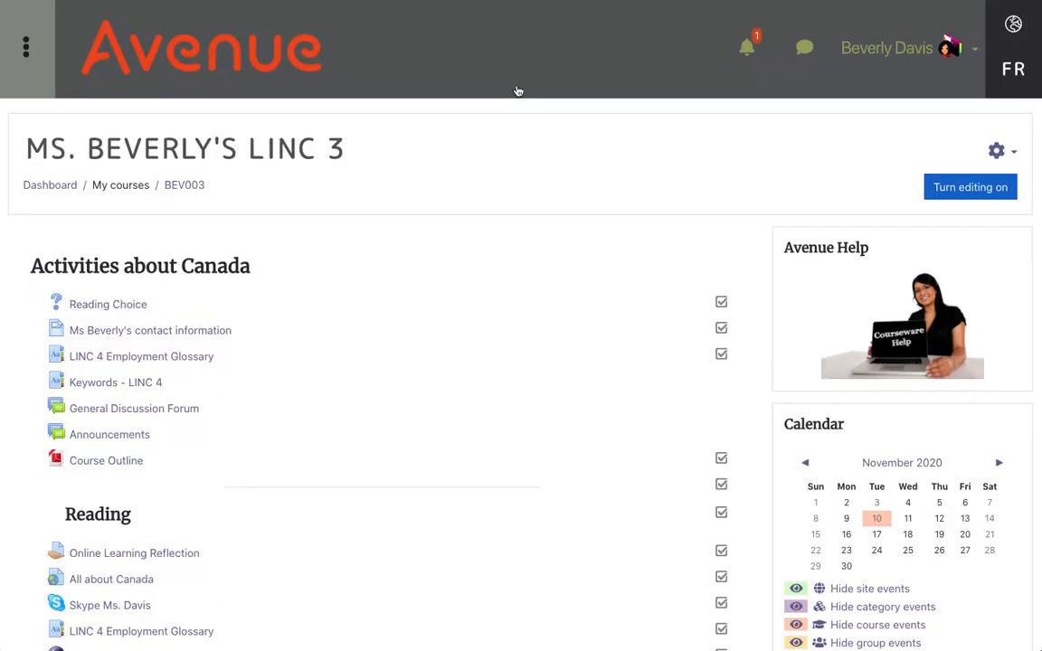
pyautogui.moveTo(825, 108)
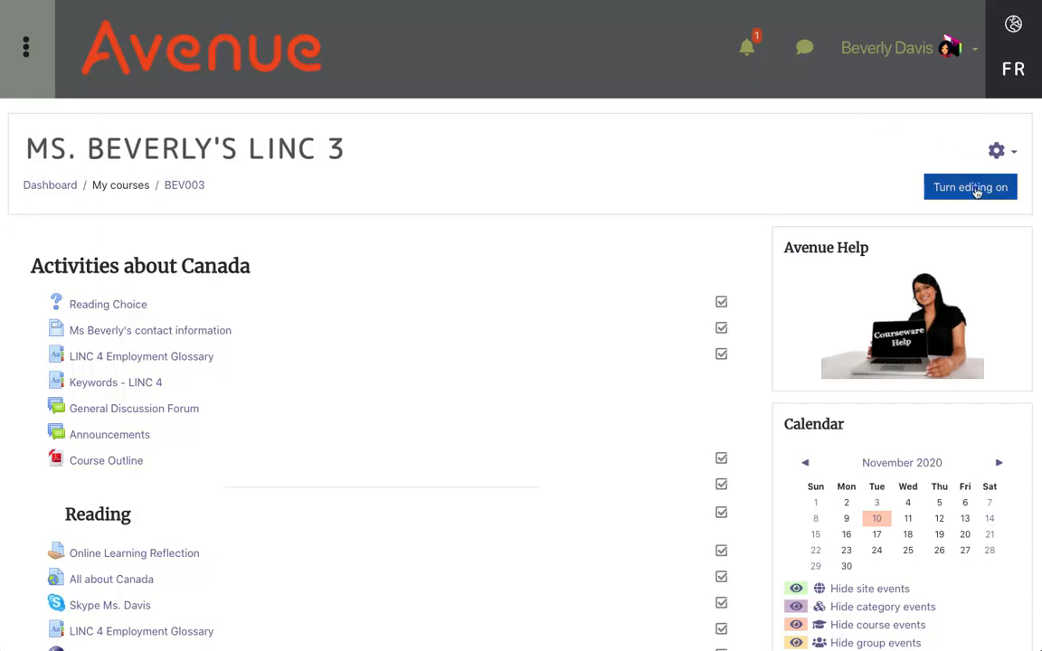
# Turn editing on for the LINC 3 course and scroll to the Activities about Canada section
pyautogui.click(969, 186)
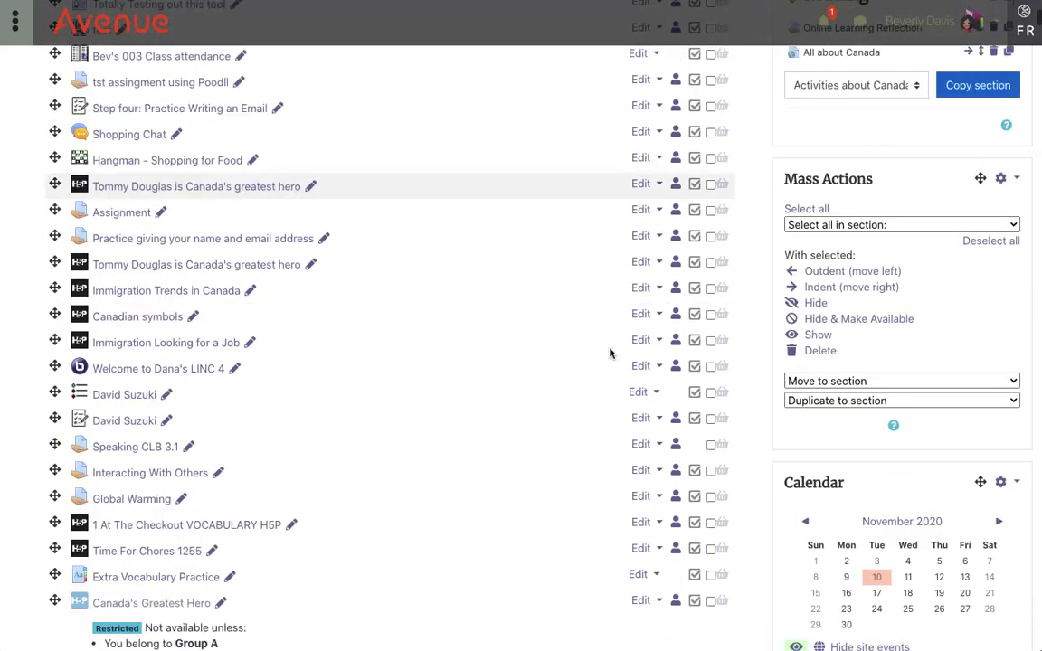
pyautogui.scroll(-3)
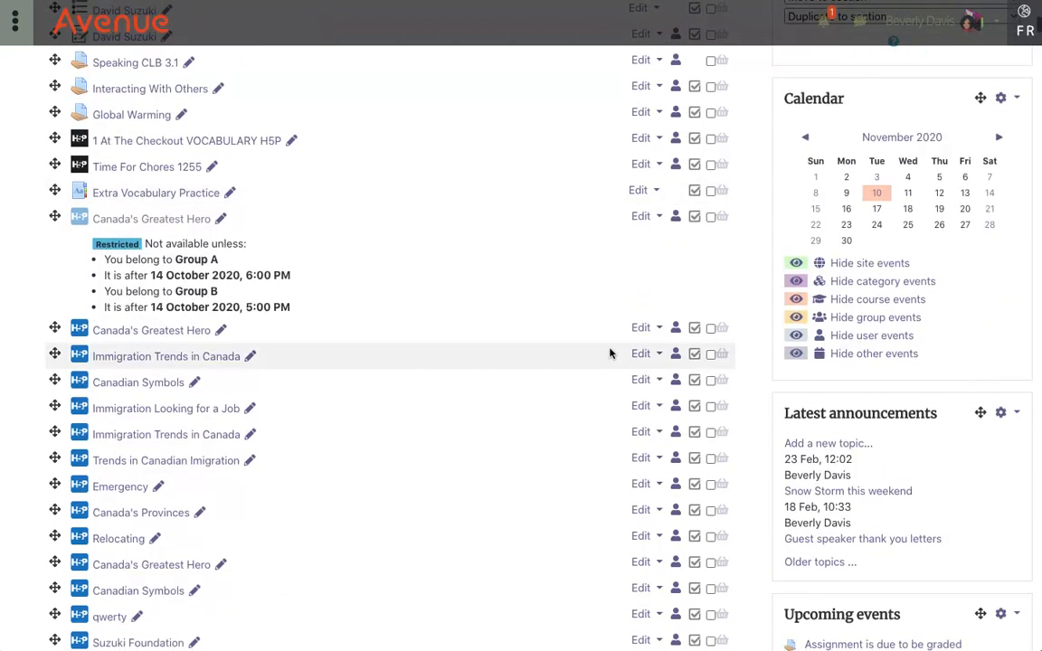
pyautogui.scroll(-3)
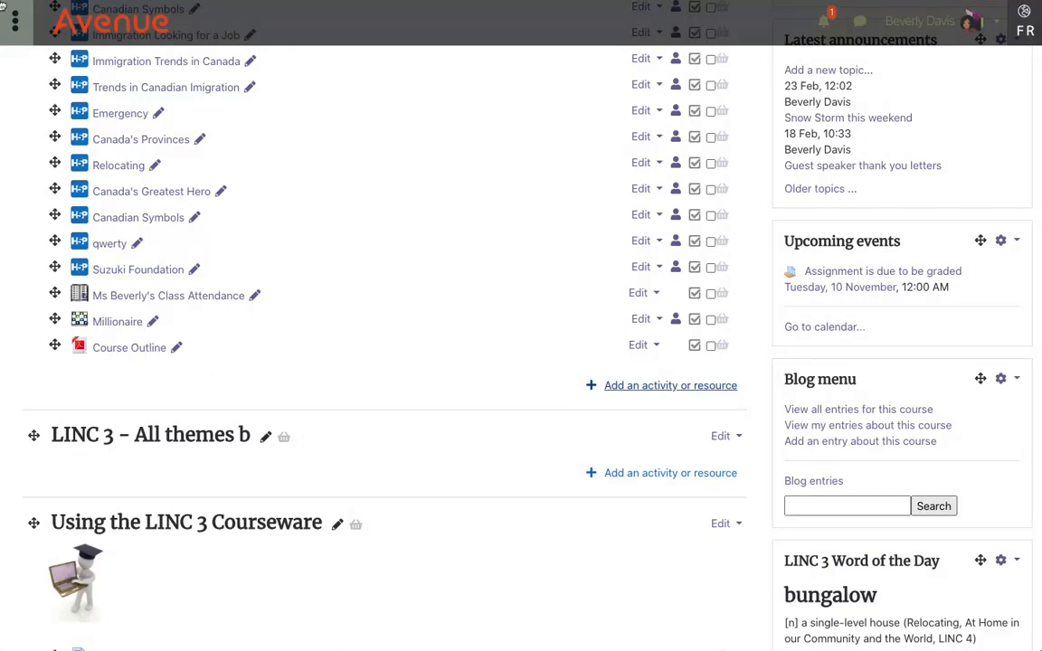
# Add a new URL resource to the Activities about Canada section
pyautogui.click(669, 385)
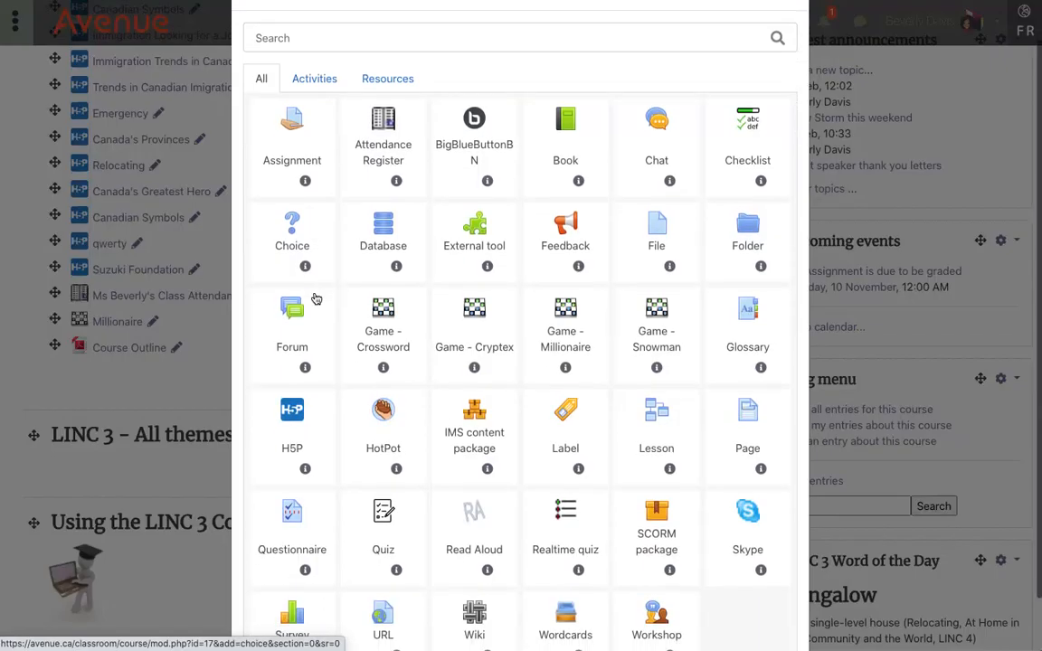
pyautogui.scroll(3)
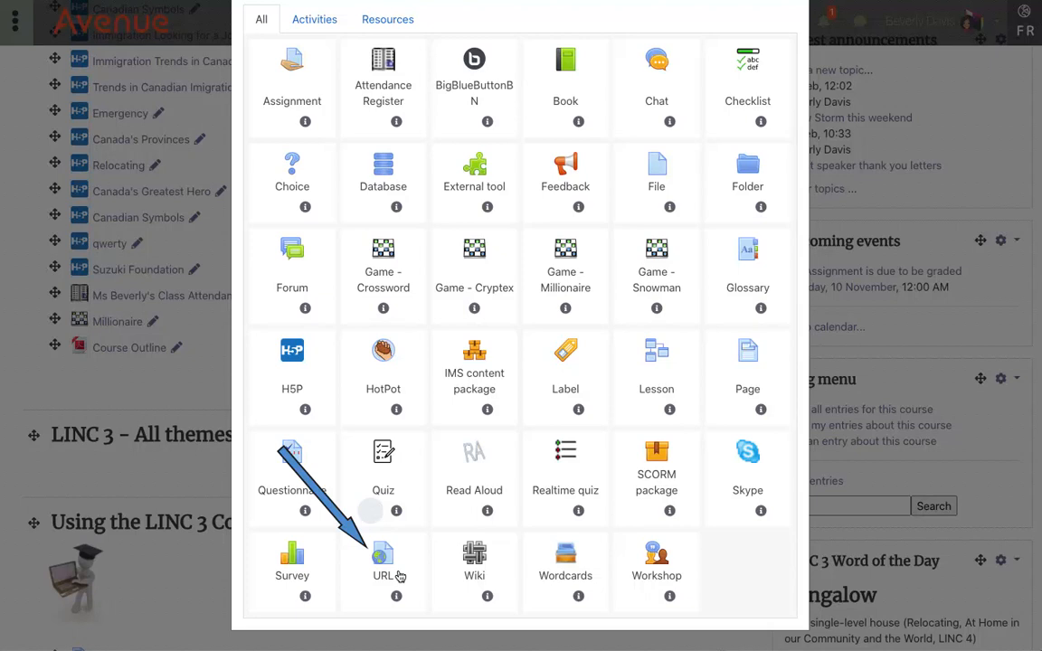
pyautogui.moveTo(383, 575)
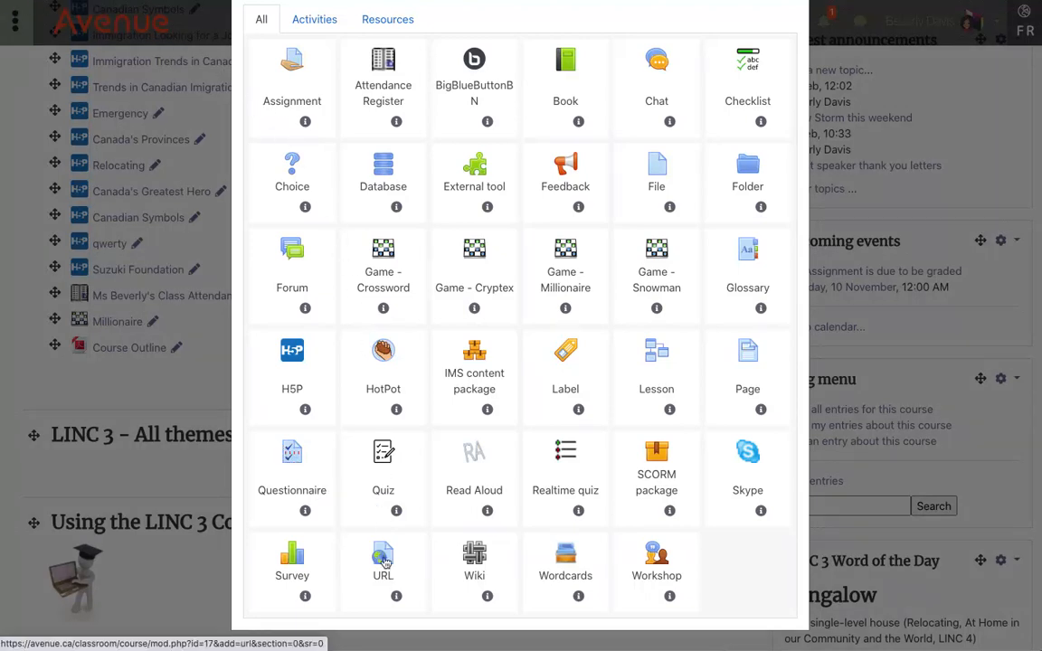
pyautogui.click(383, 553)
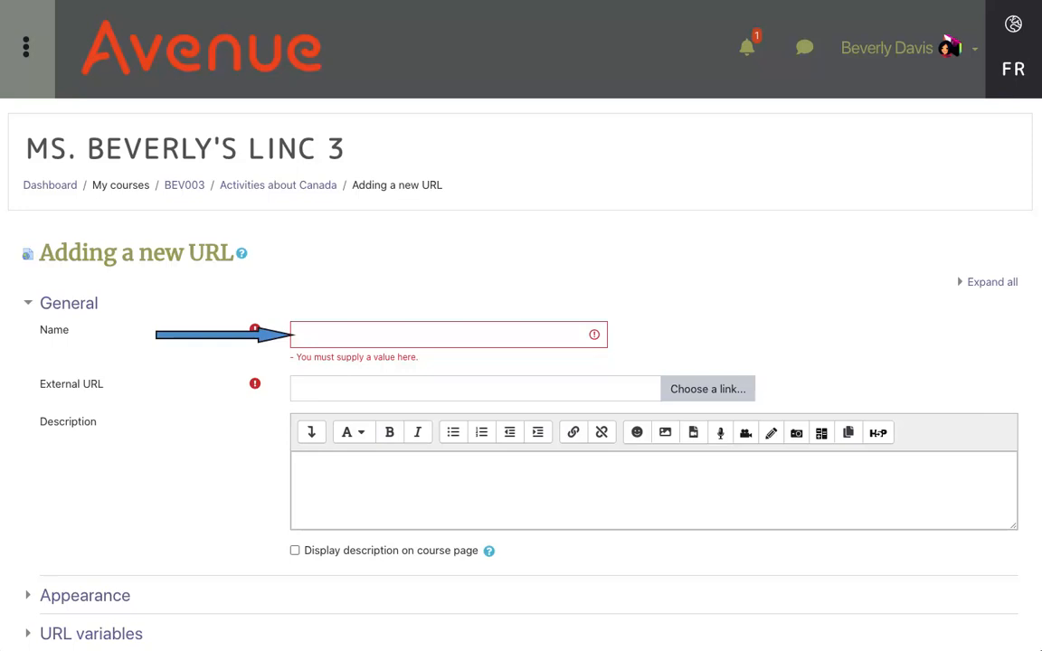
pyautogui.write('A')
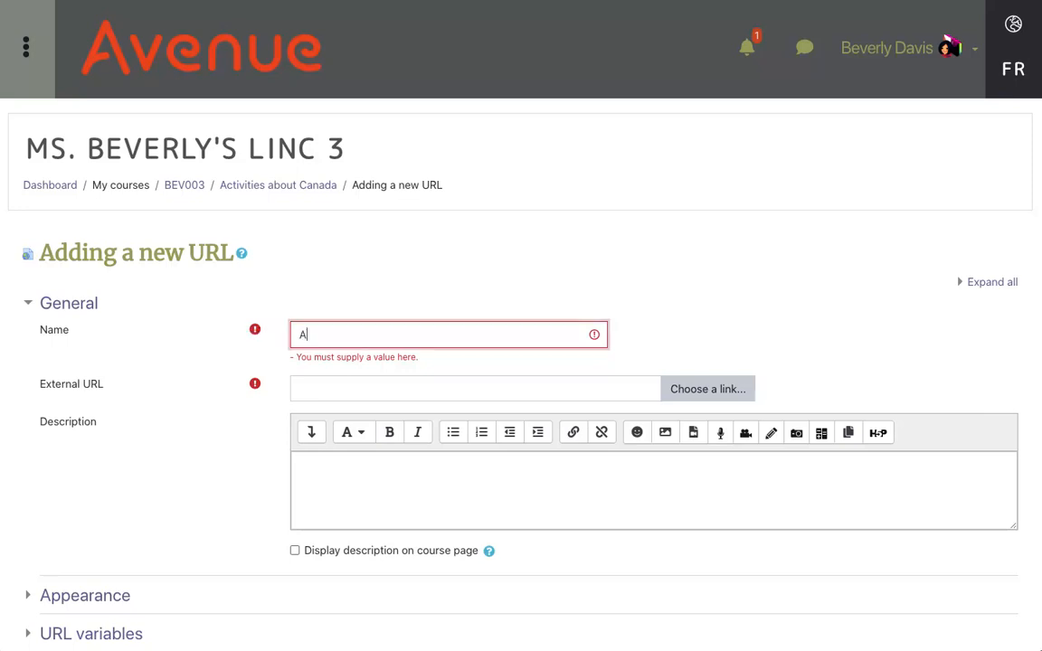
pyautogui.write('ll about Canada')
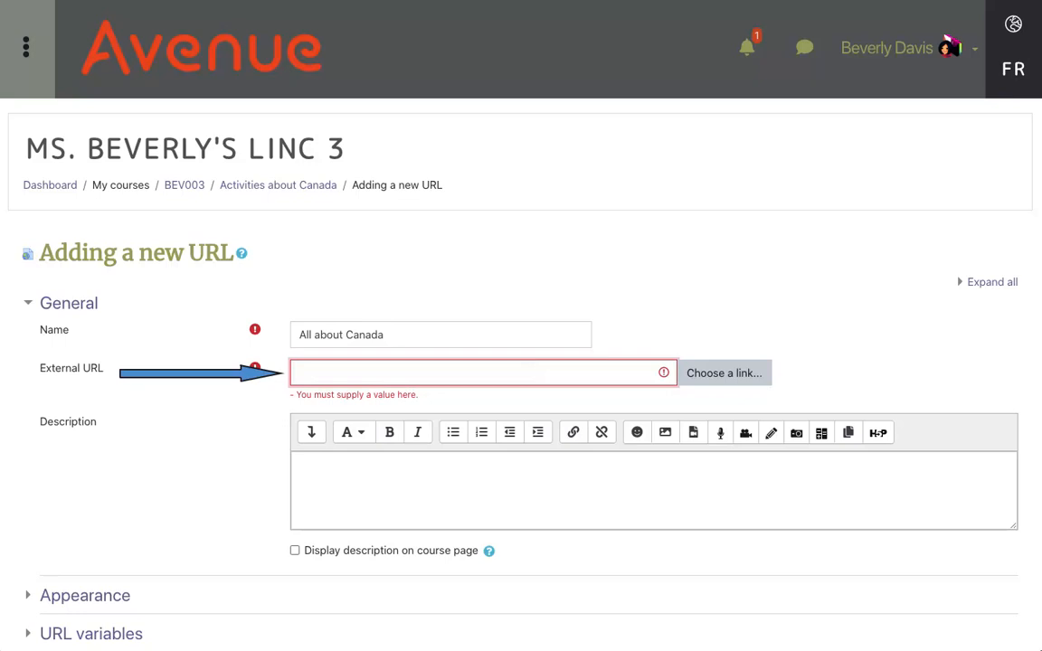
pyautogui.write('https://Simple.wikipedia.org/wiki/Canada')
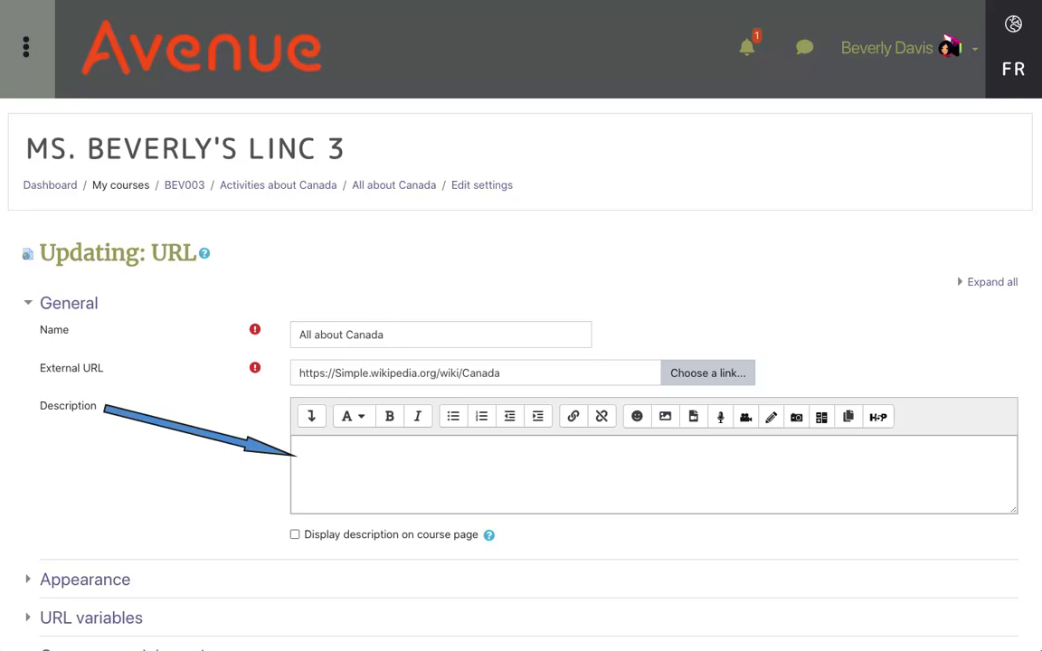
# Describe it as 'This is a short encyclopedia entry about Canada from Simple English.' and display it on the course page
pyautogui.write('This is a short encyclopedia entry about Canada from Simple English.')
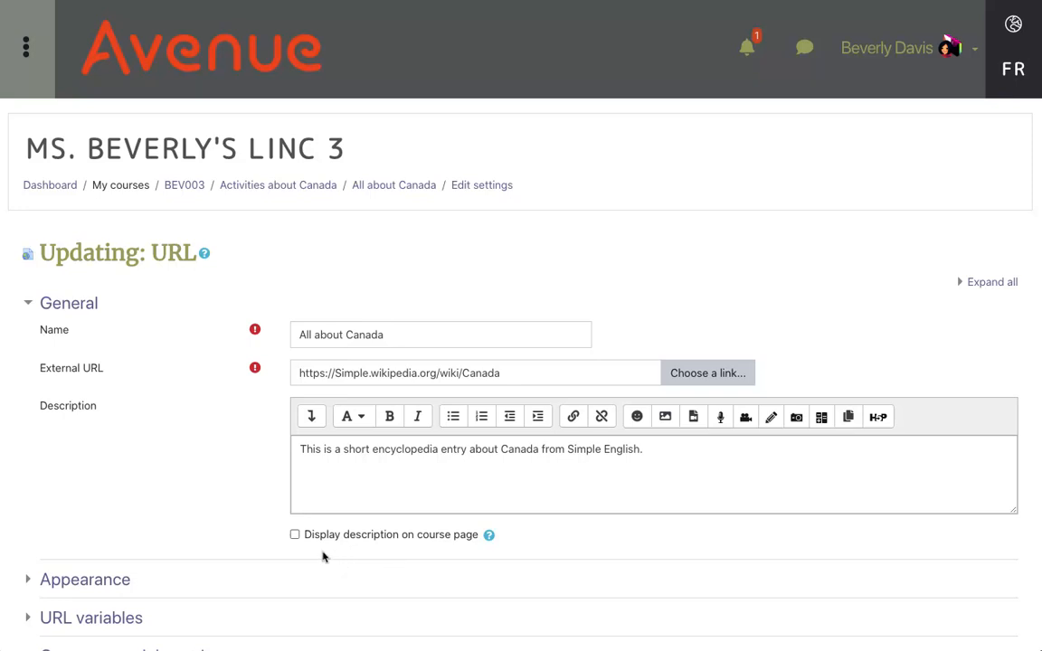
pyautogui.click(293, 536)
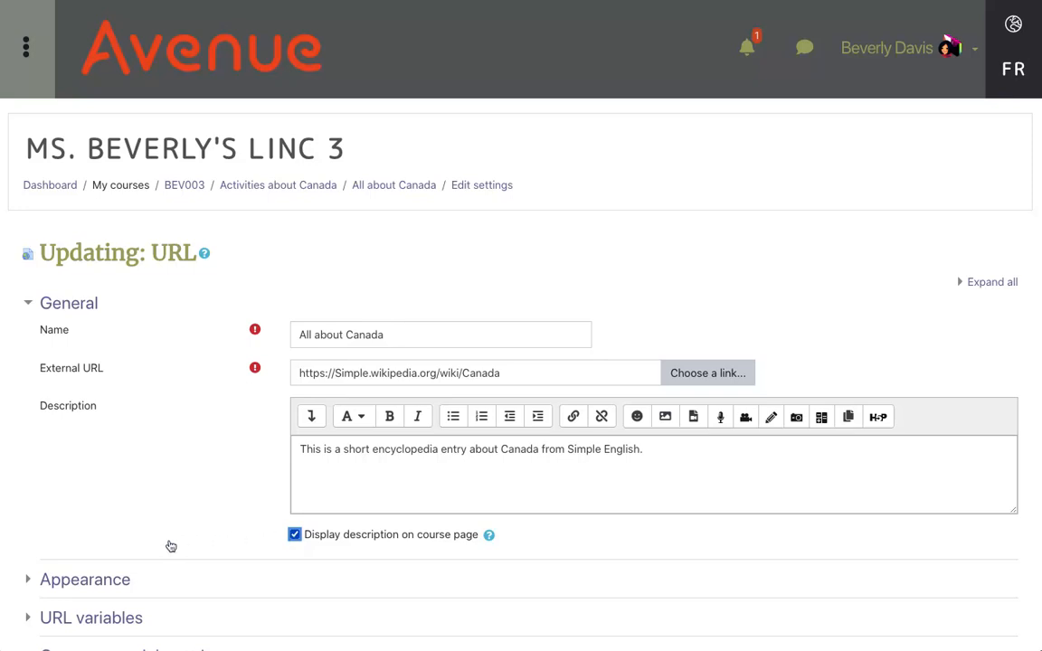
pyautogui.moveTo(95, 586)
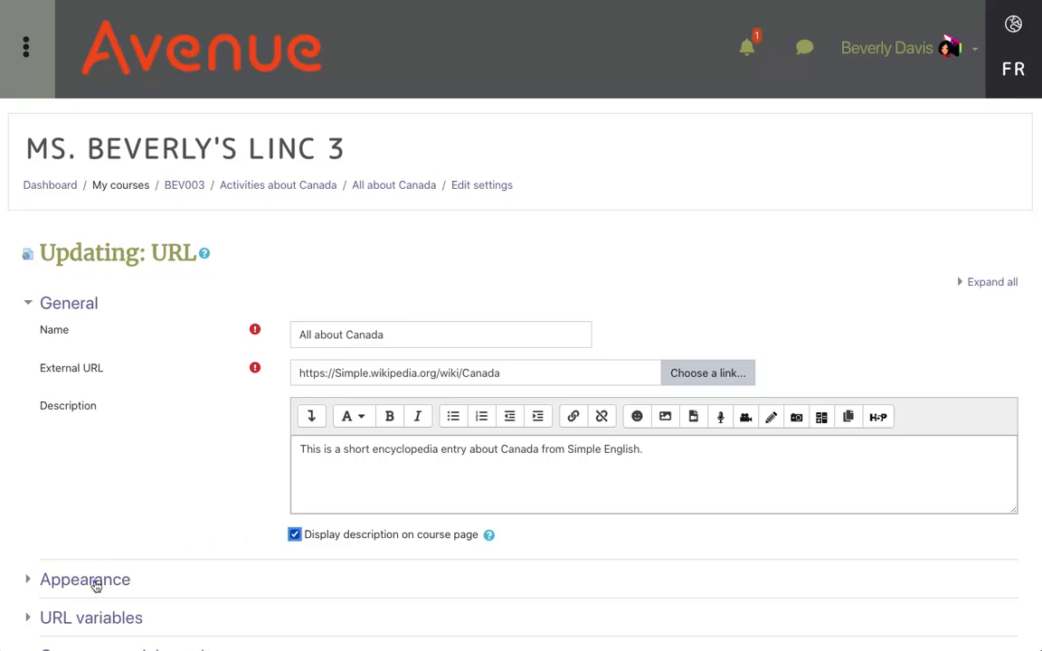
# Review the Appearance settings: Display Automatic with the URL description shown
pyautogui.click(85, 579)
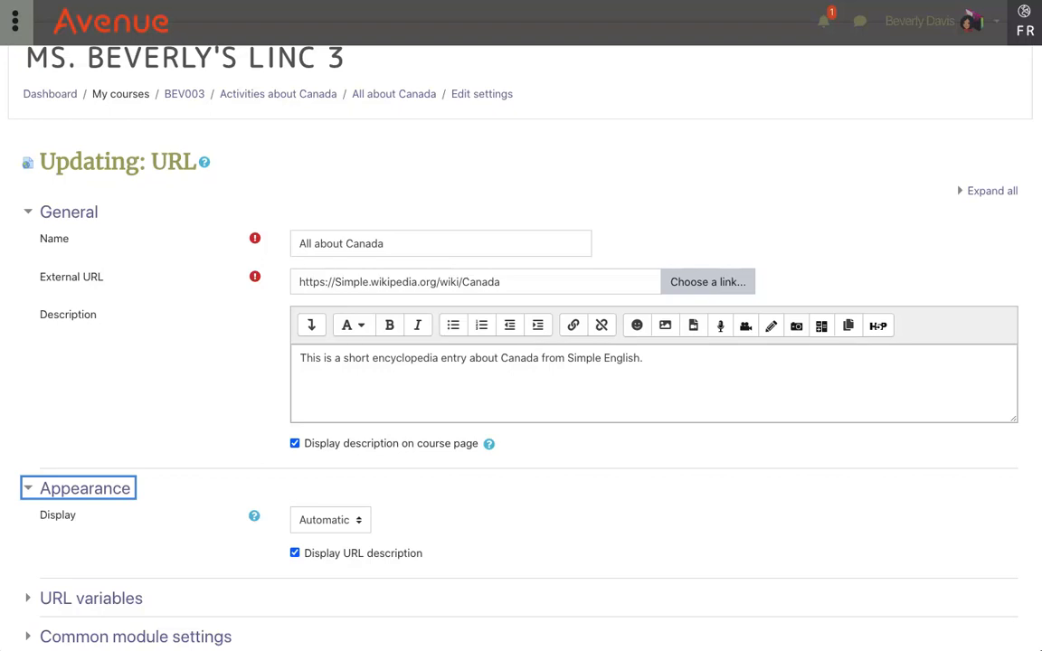
pyautogui.click(329, 519)
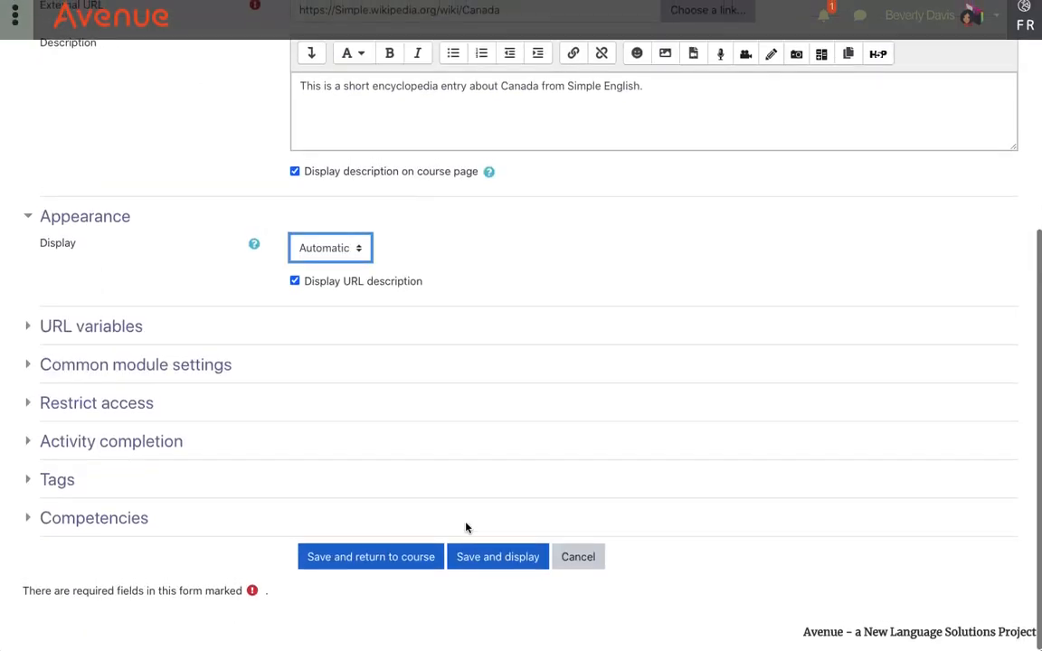
pyautogui.click(369, 558)
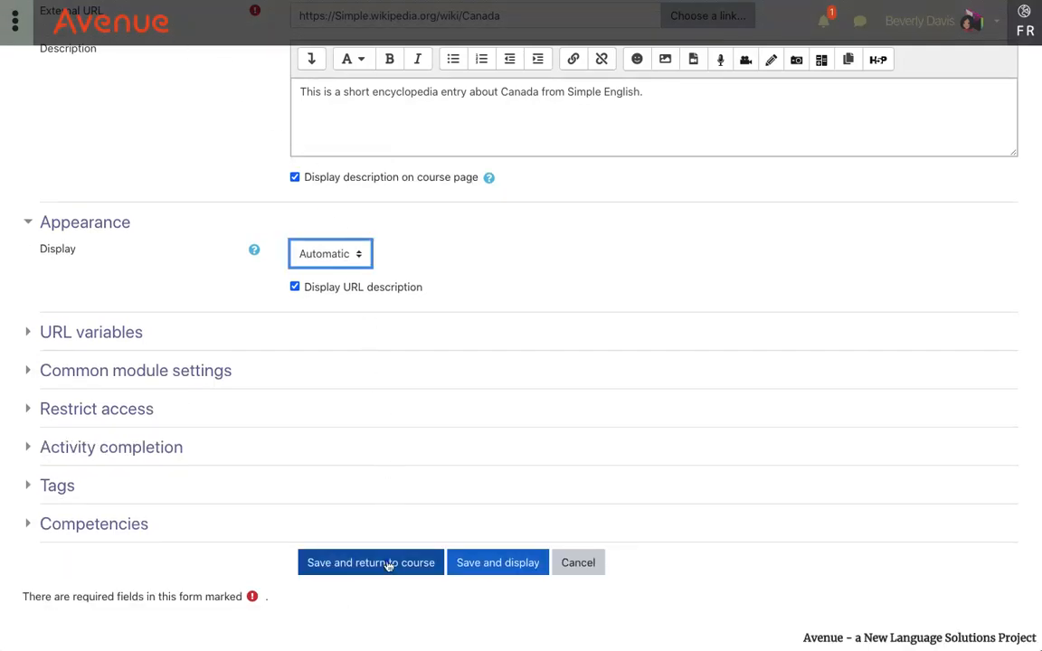
# Save and return to the course, scrolling to the new All about Canada link
pyautogui.click(369, 561)
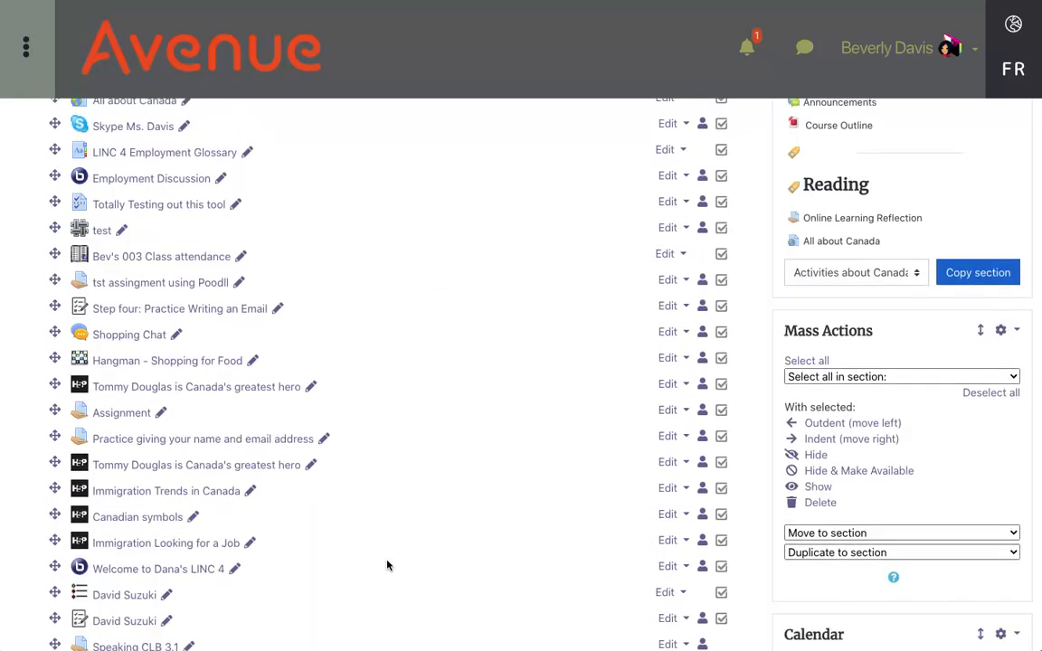
pyautogui.scroll(-3)
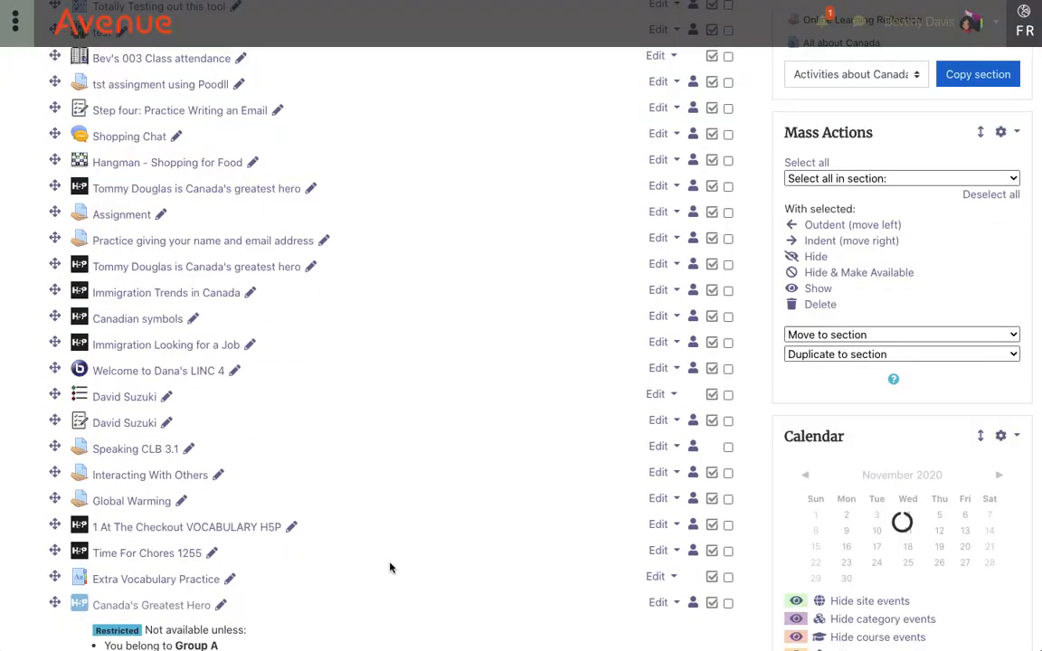
pyautogui.scroll(-3)
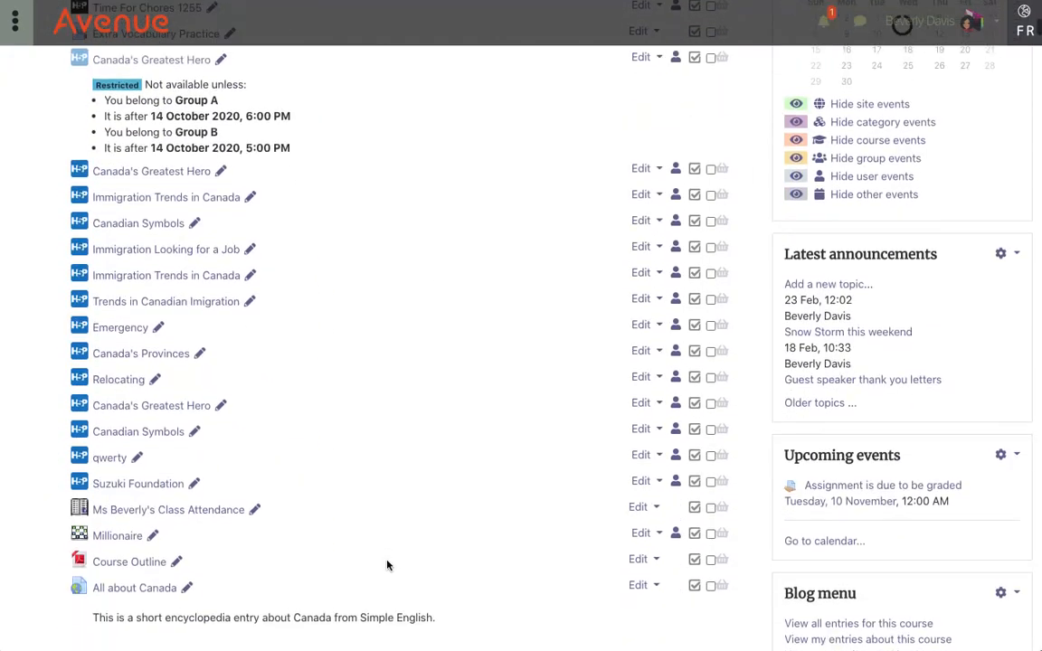